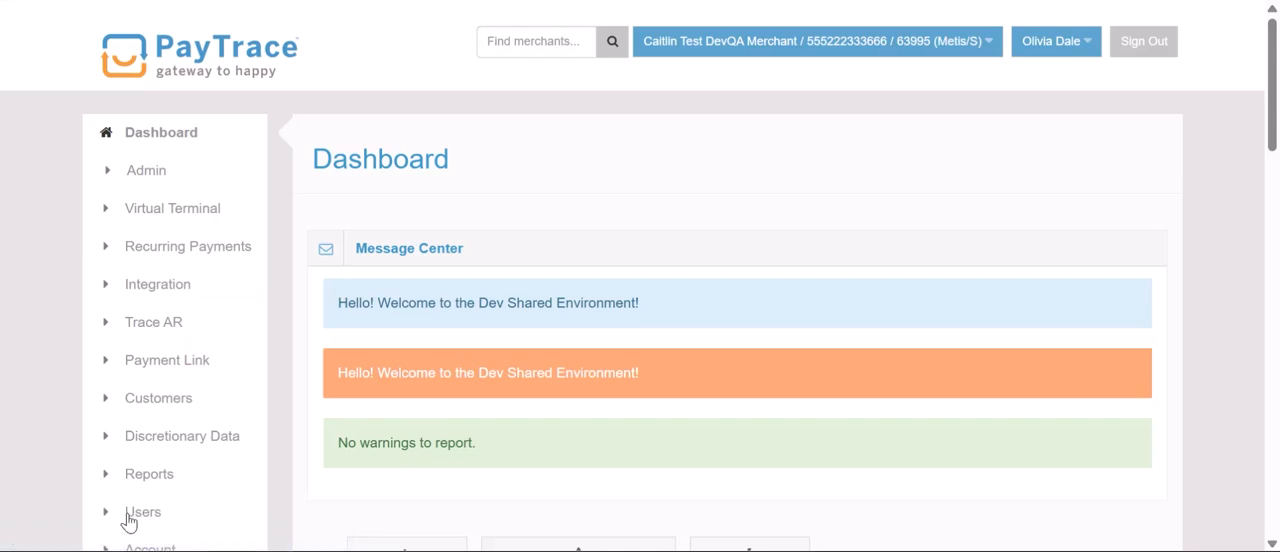
pyautogui.moveTo(108, 476)
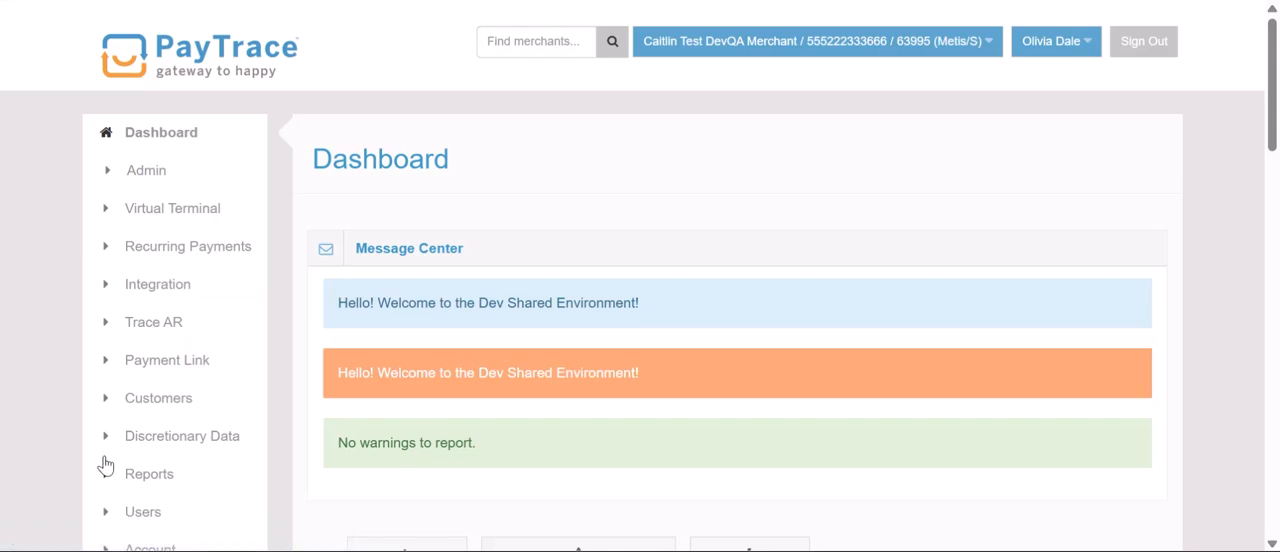
# Expand the Account menu in the sidebar to list Edit Merchant, Manage IP Rules and Enhanced Data
pyautogui.click(148, 380)
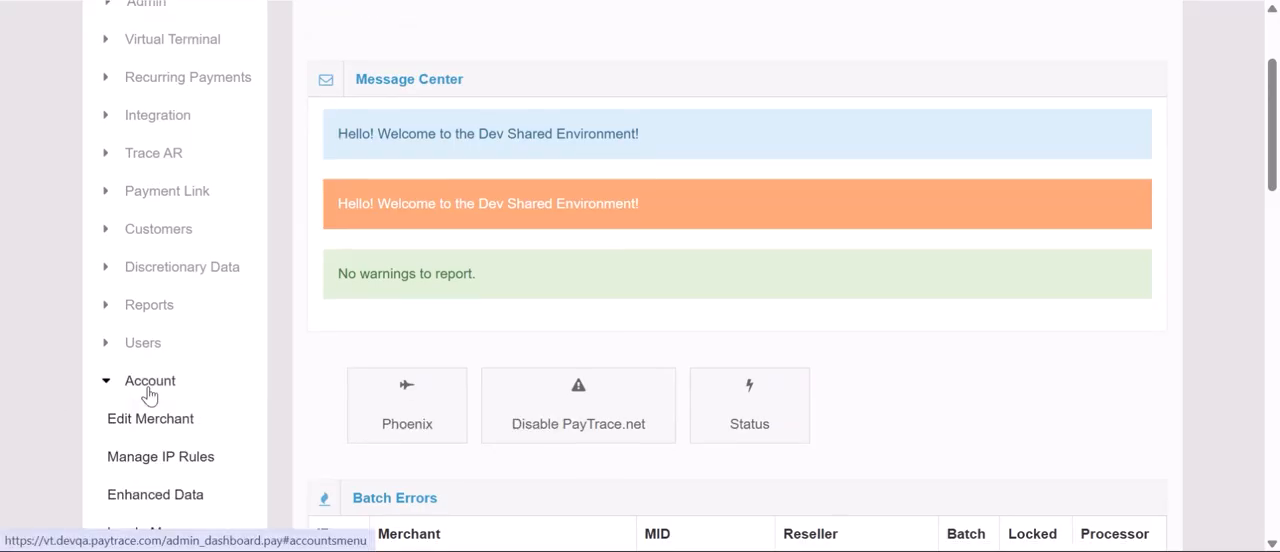
# Go to Enhanced Data and bring the six-item Custom Product List into view
pyautogui.click(156, 494)
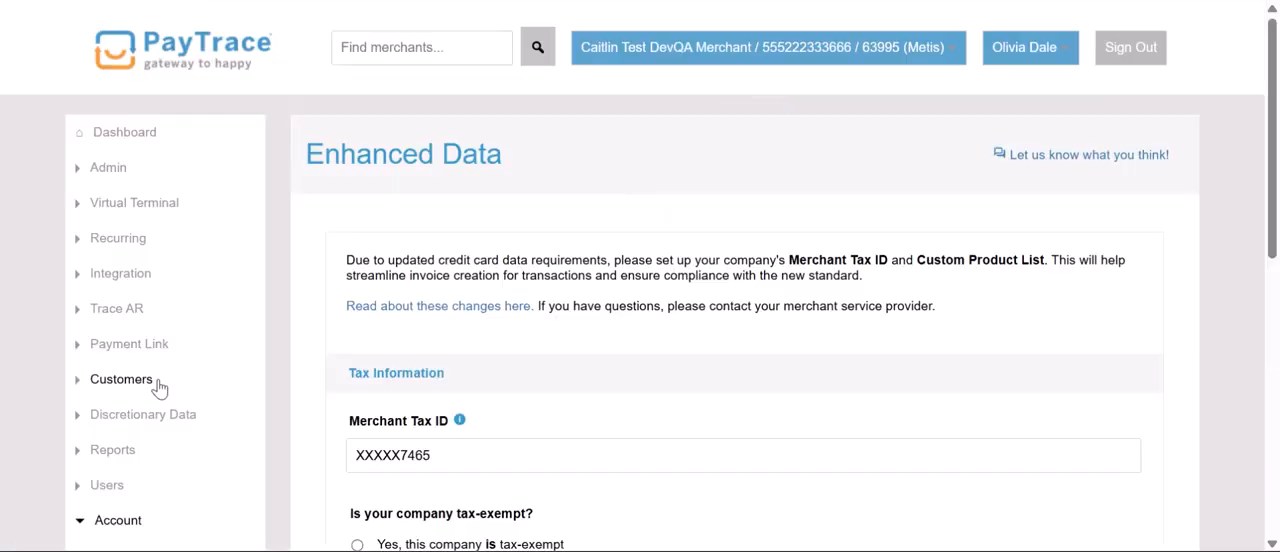
pyautogui.scroll(-3)
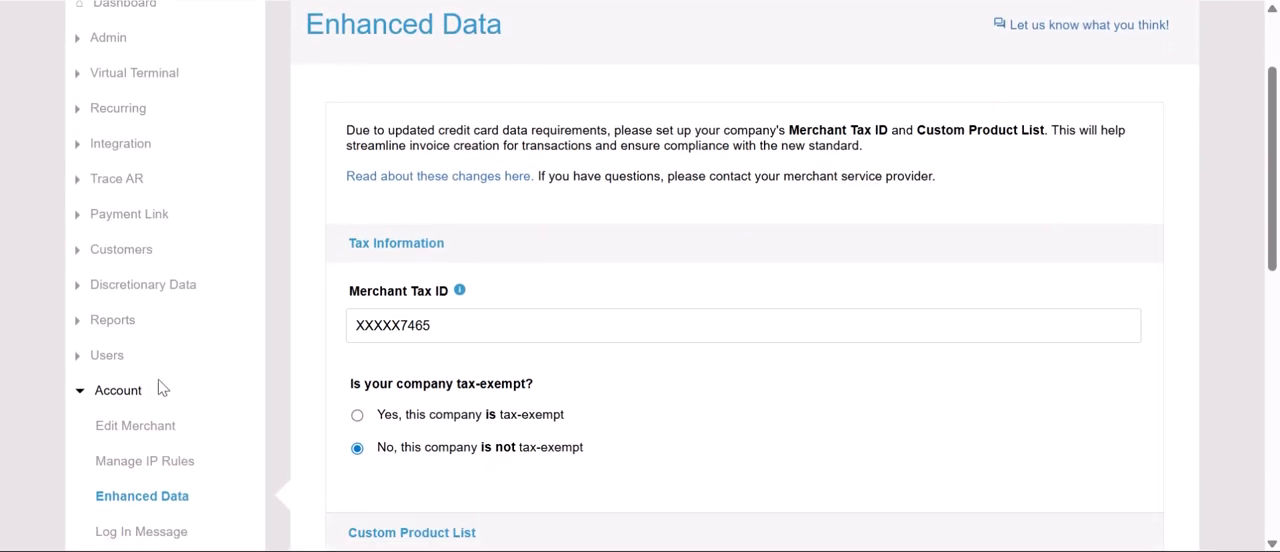
pyautogui.scroll(-3)
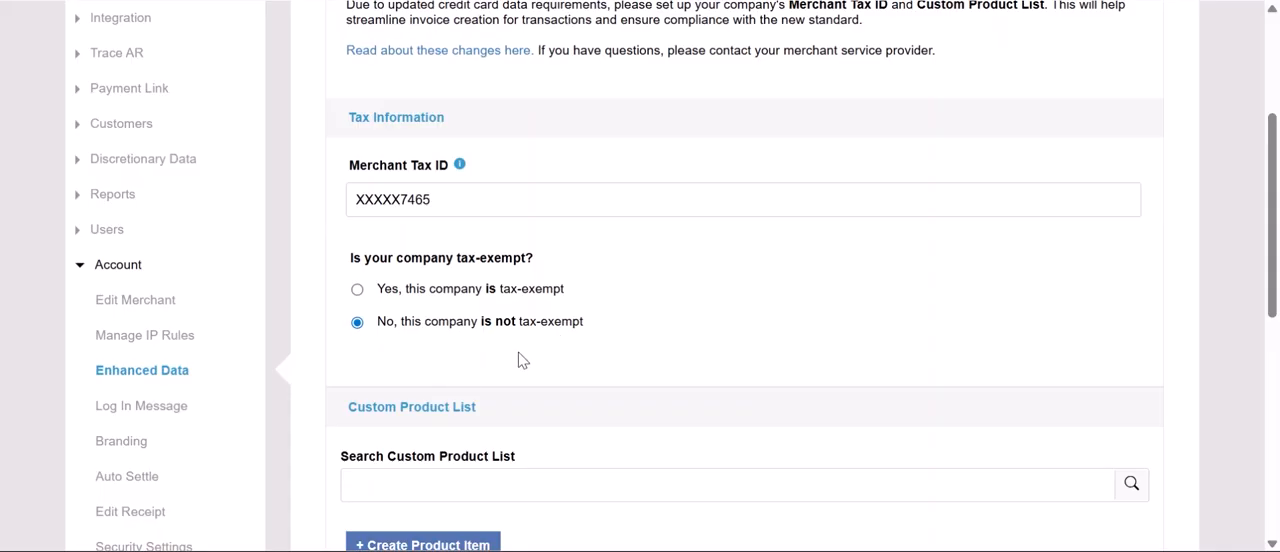
pyautogui.scroll(-3)
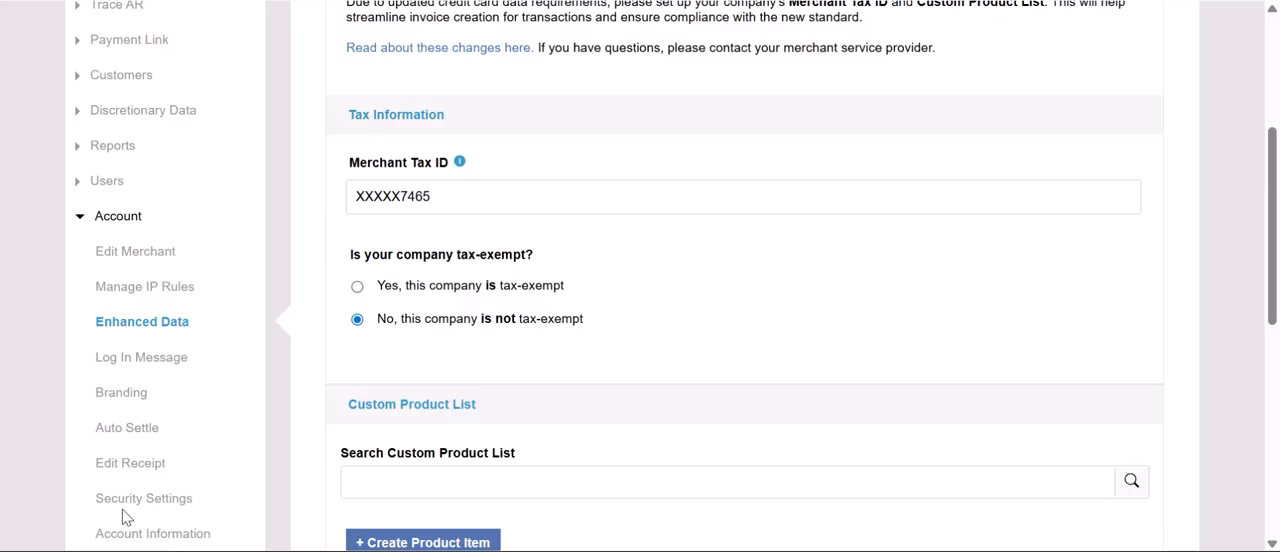
pyautogui.scroll(-3)
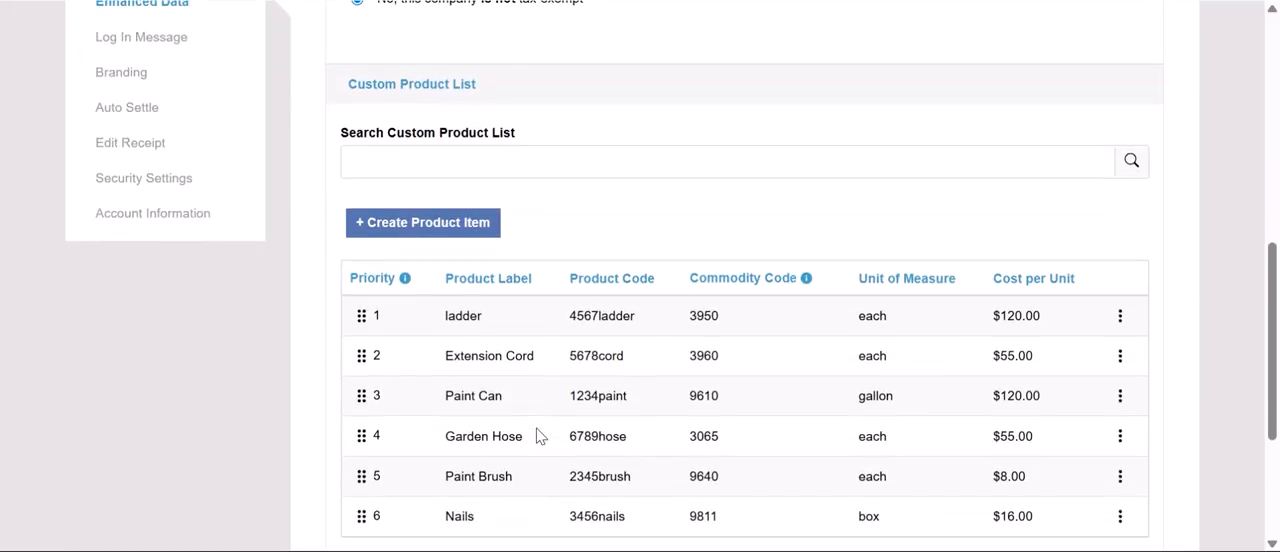
pyautogui.scroll(-3)
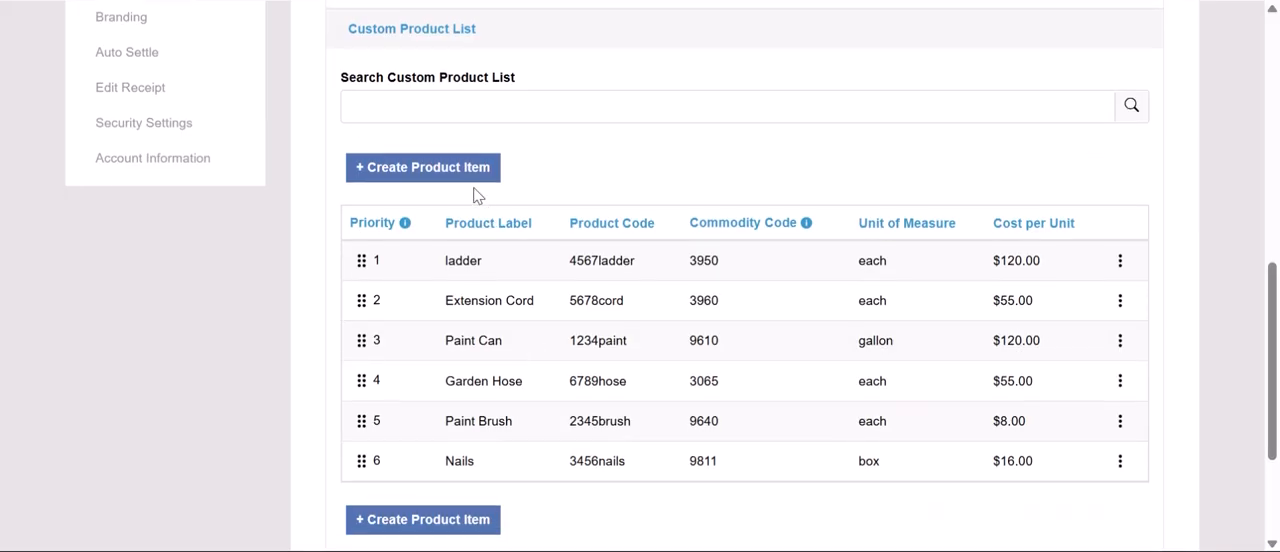
# Start a new product item with label Product01 and product code Product01
pyautogui.click(422, 168)
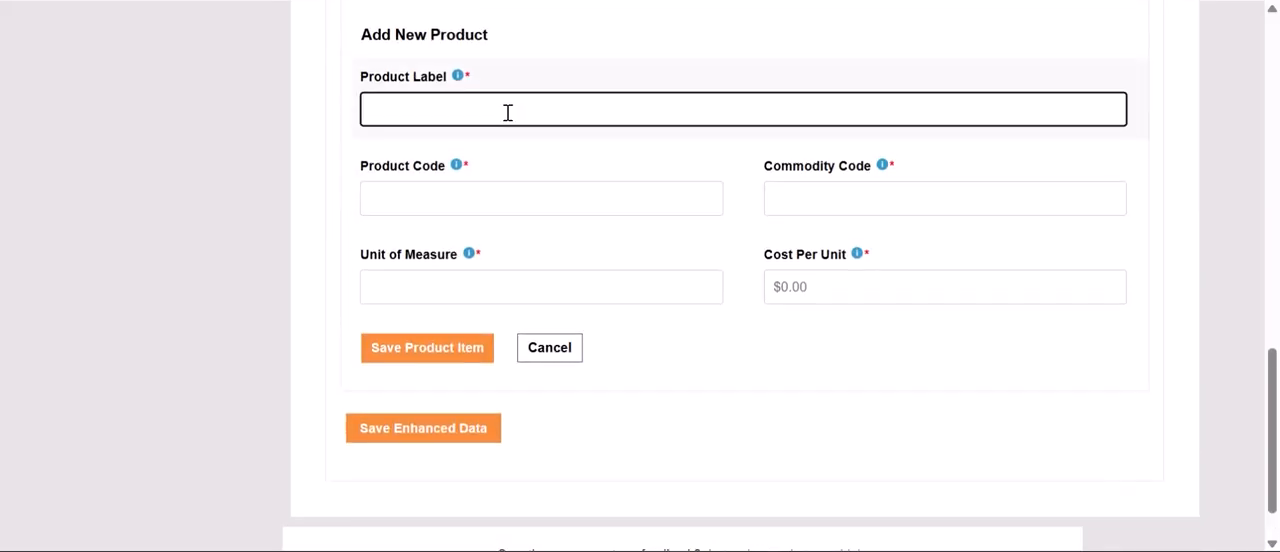
pyautogui.write('Product01')
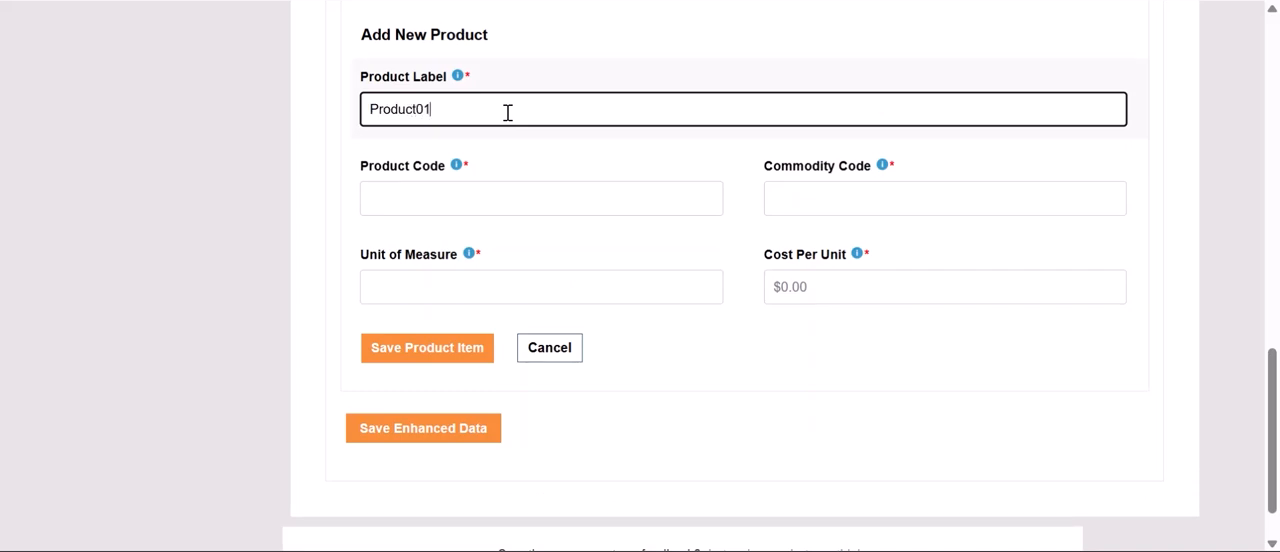
pyautogui.click(540, 198)
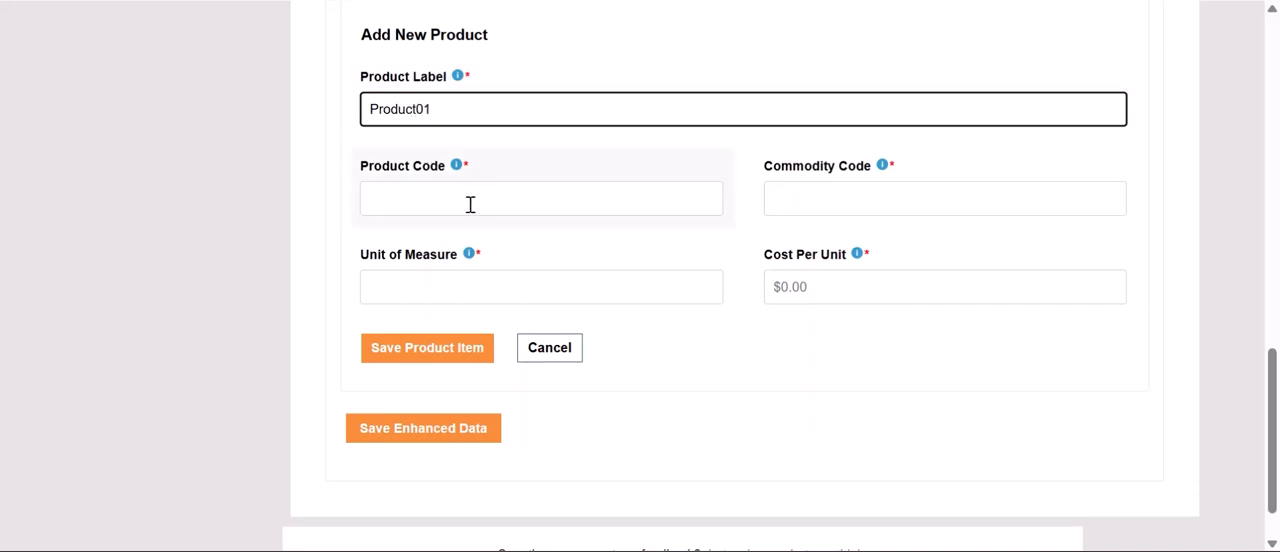
pyautogui.click(428, 348)
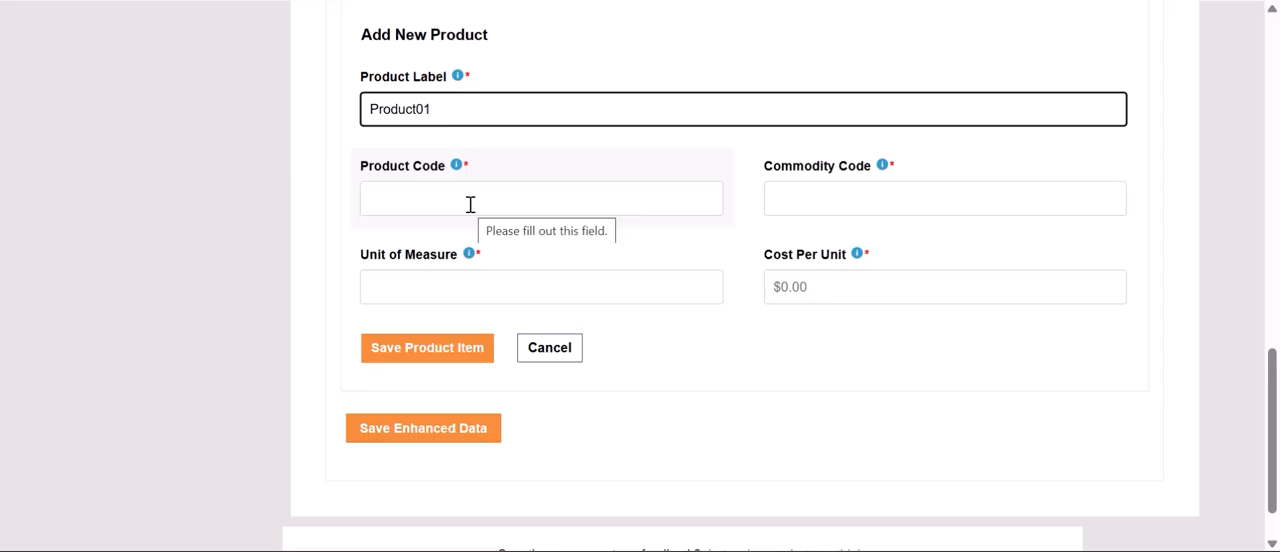
pyautogui.write('Produc')
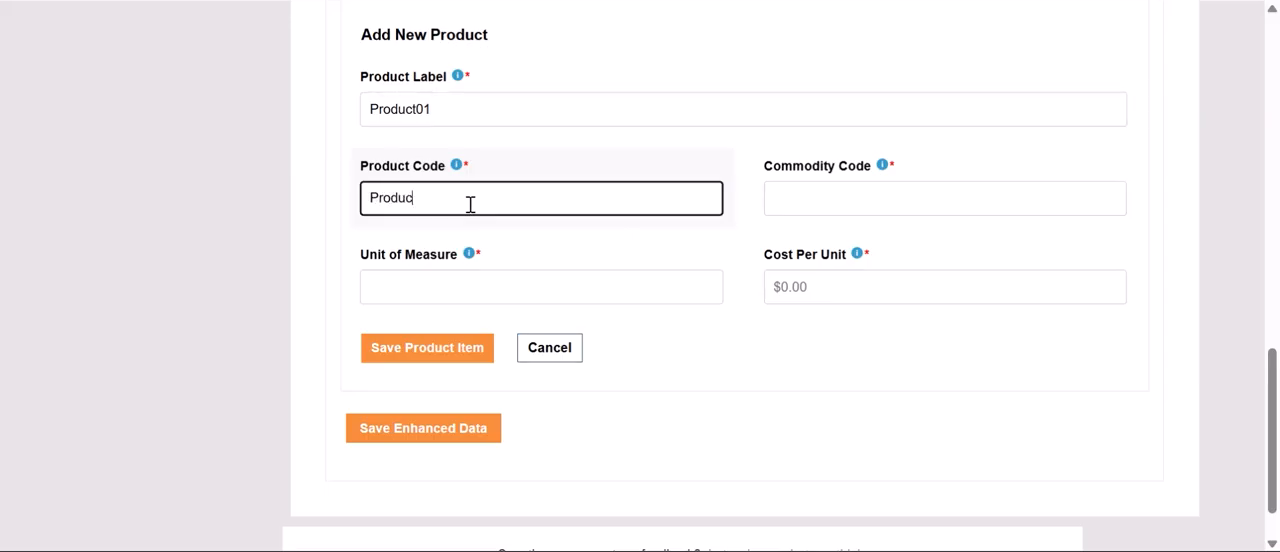
pyautogui.click(944, 196)
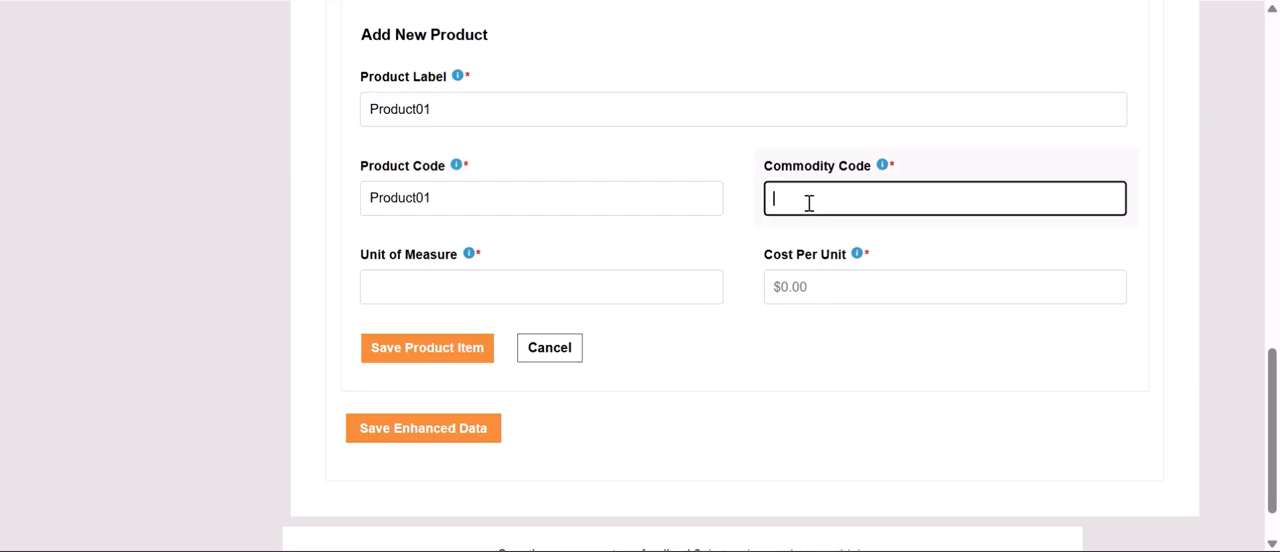
# Give it commodity code 00001, unit Each, cost 100, and save the product item
pyautogui.write('00001')
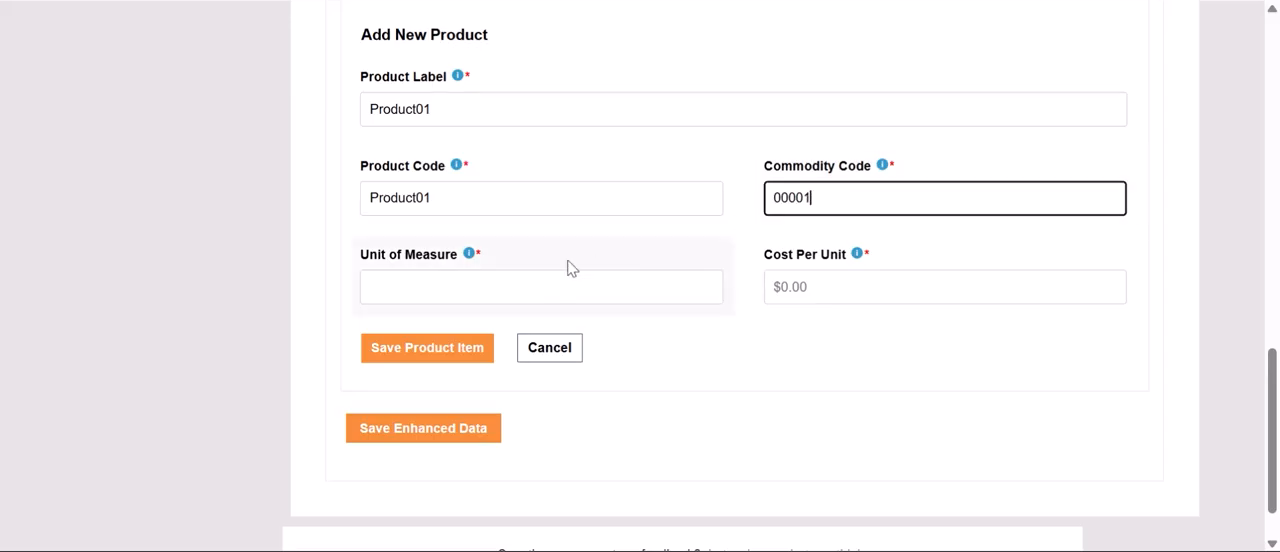
pyautogui.write('Each')
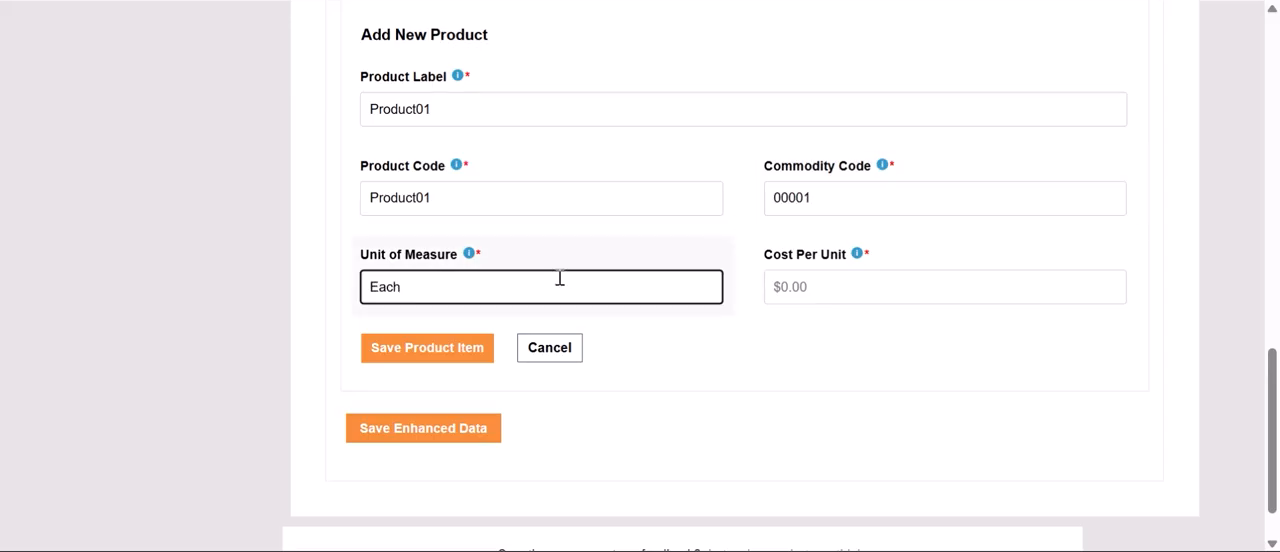
pyautogui.write('100')
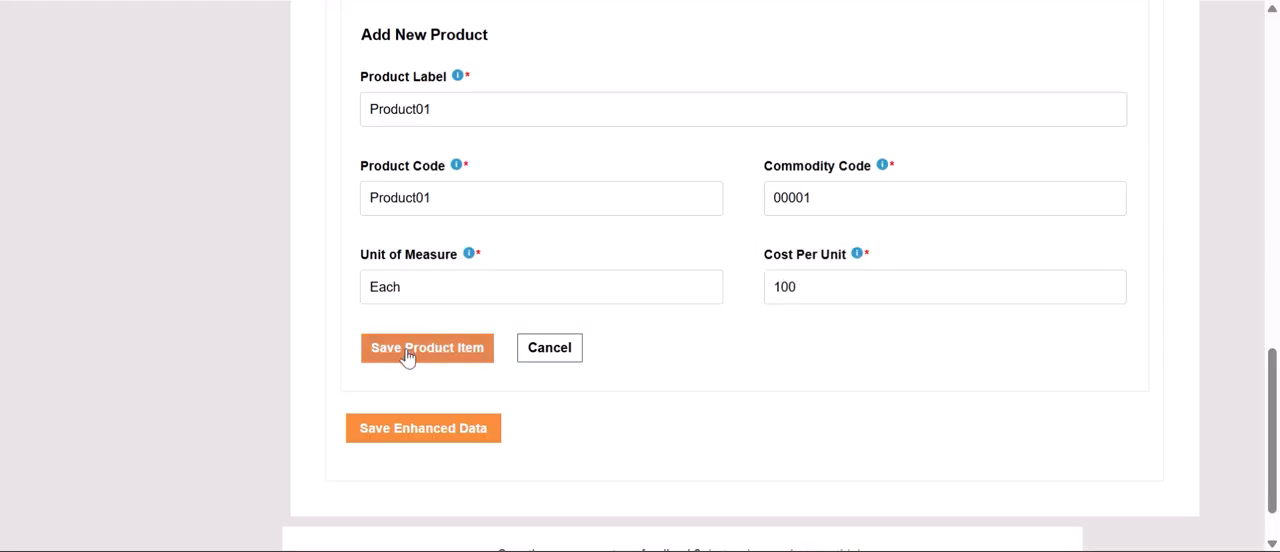
pyautogui.click(428, 348)
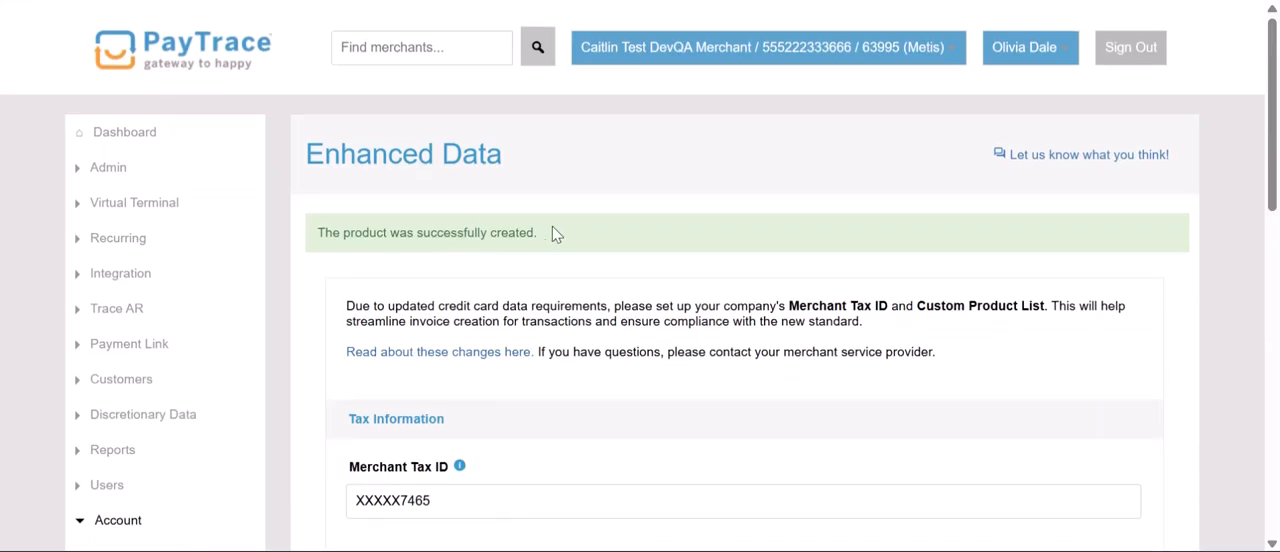
# Scroll to the product list showing Product01 as the seventh item at $100.00
pyautogui.scroll(-3)
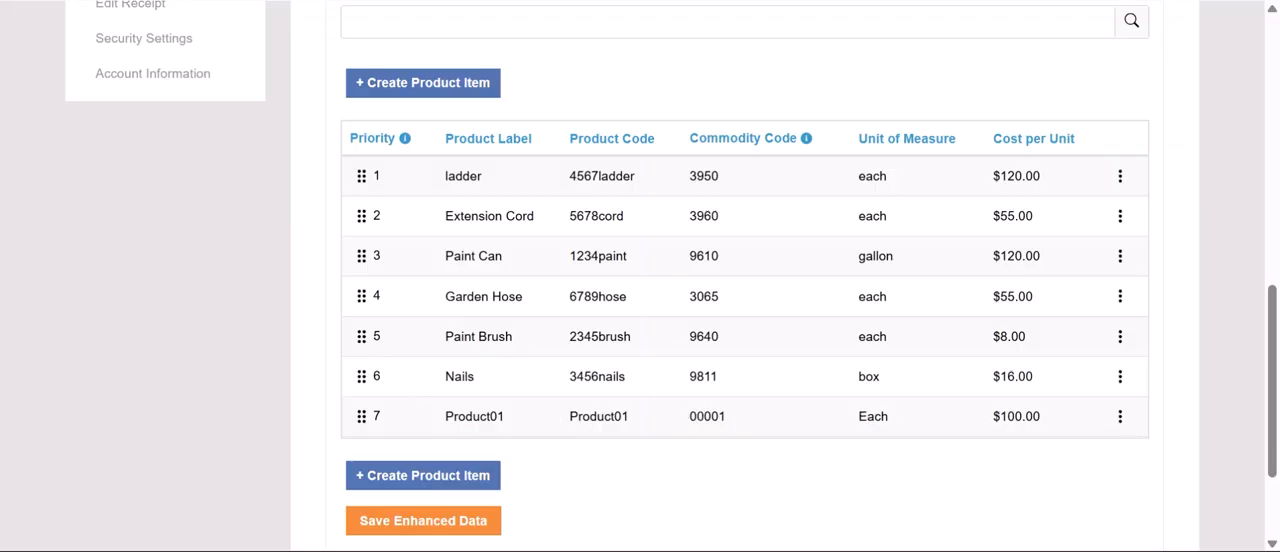
pyautogui.moveTo(1120, 416)
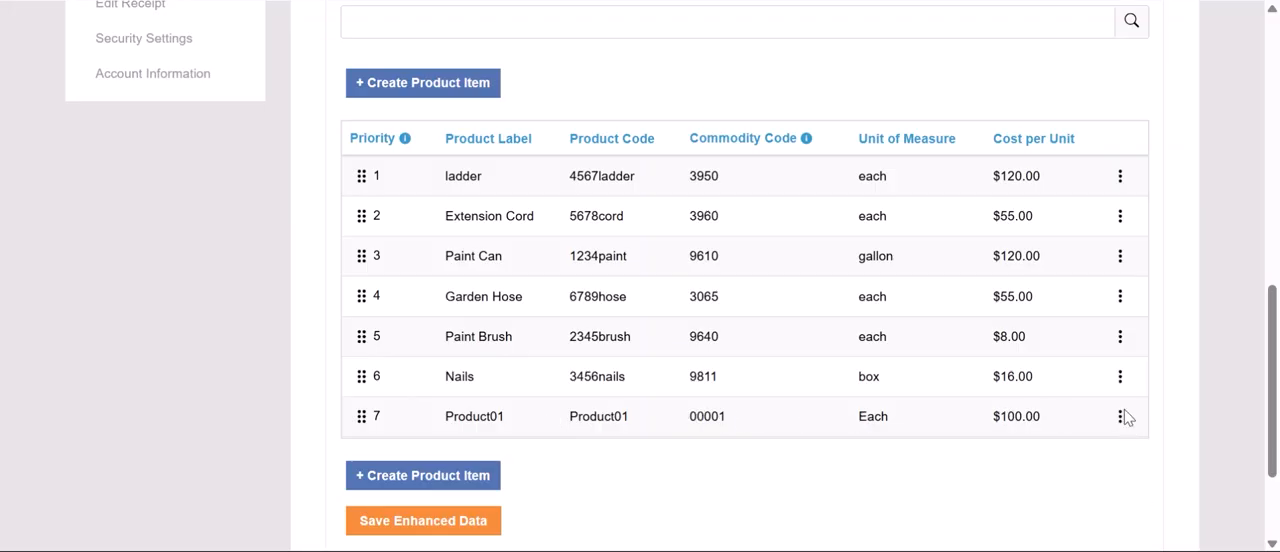
# Edit Product01 from its row actions, then bring up the row actions menu again
pyautogui.click(1120, 416)
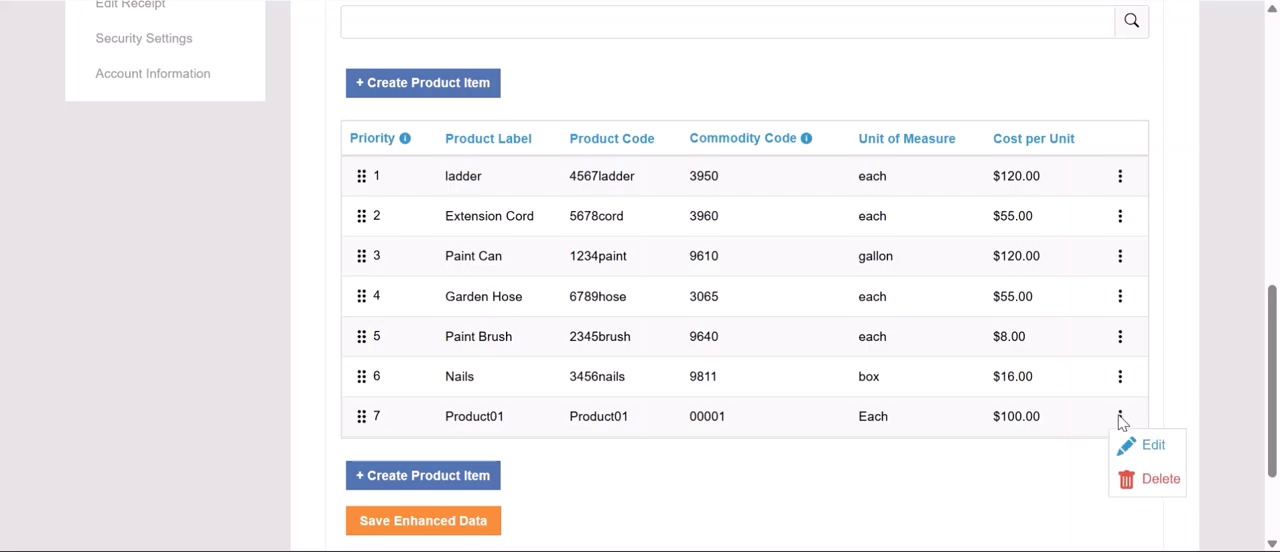
pyautogui.moveTo(1144, 452)
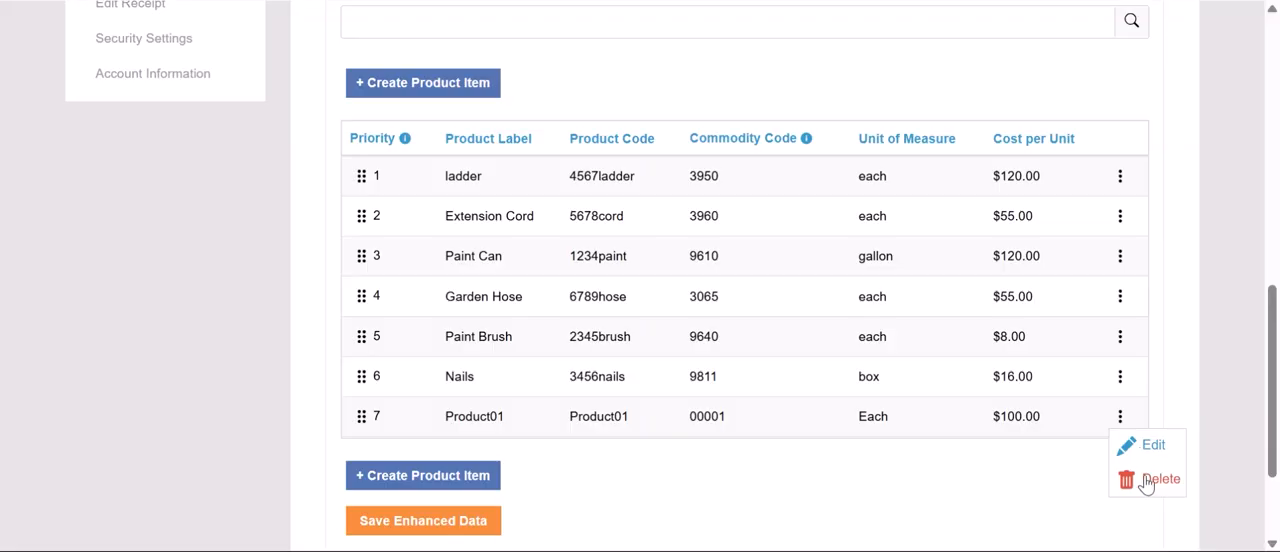
pyautogui.click(1152, 446)
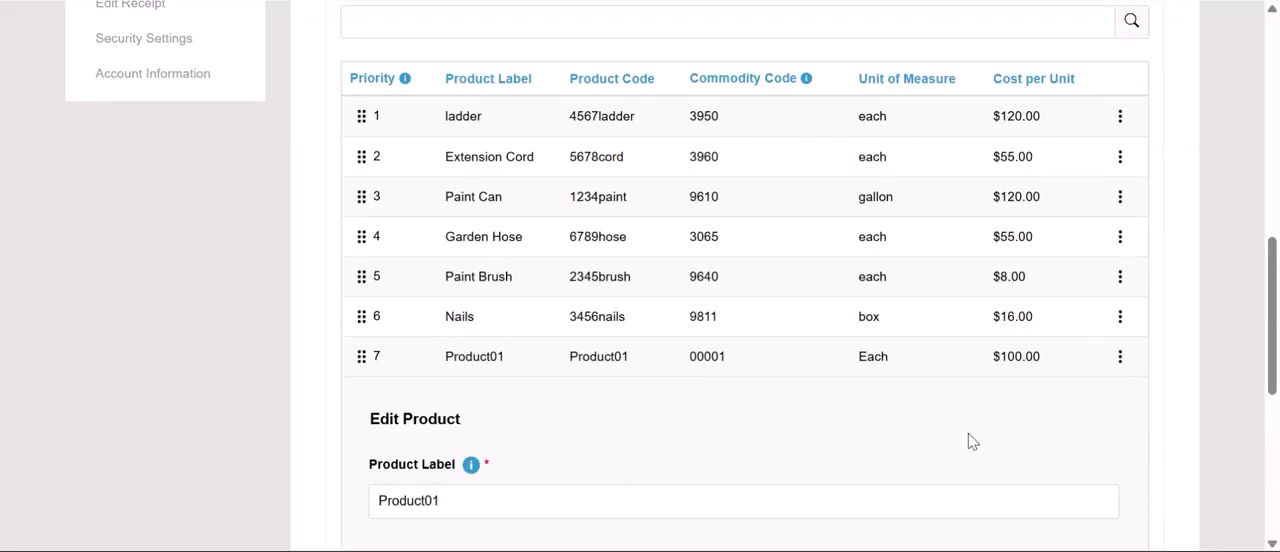
pyautogui.scroll(-3)
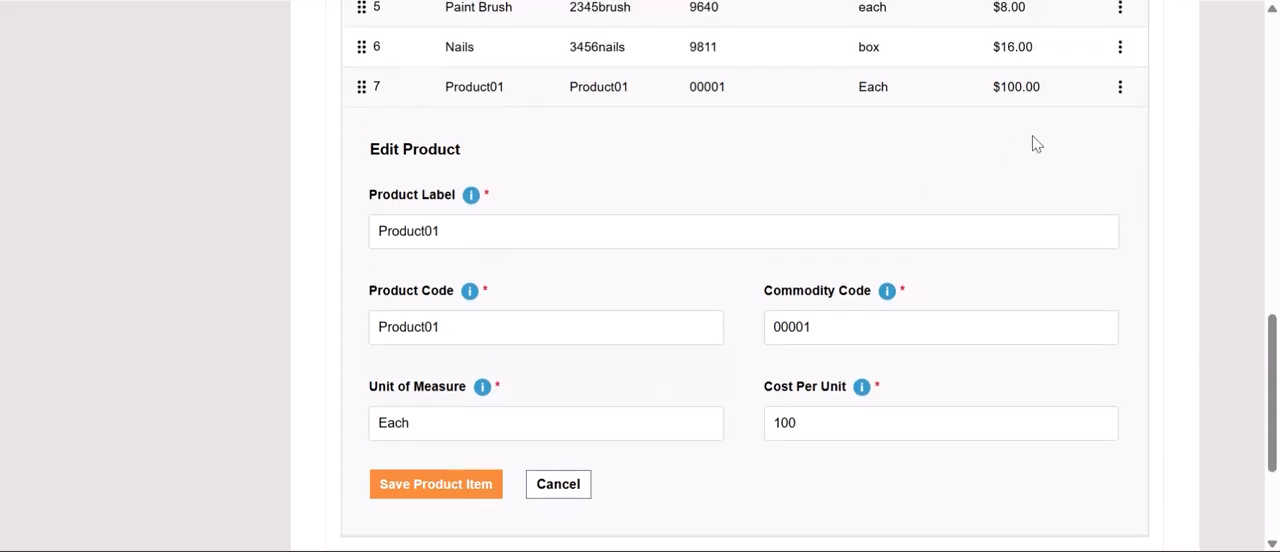
pyautogui.click(1120, 86)
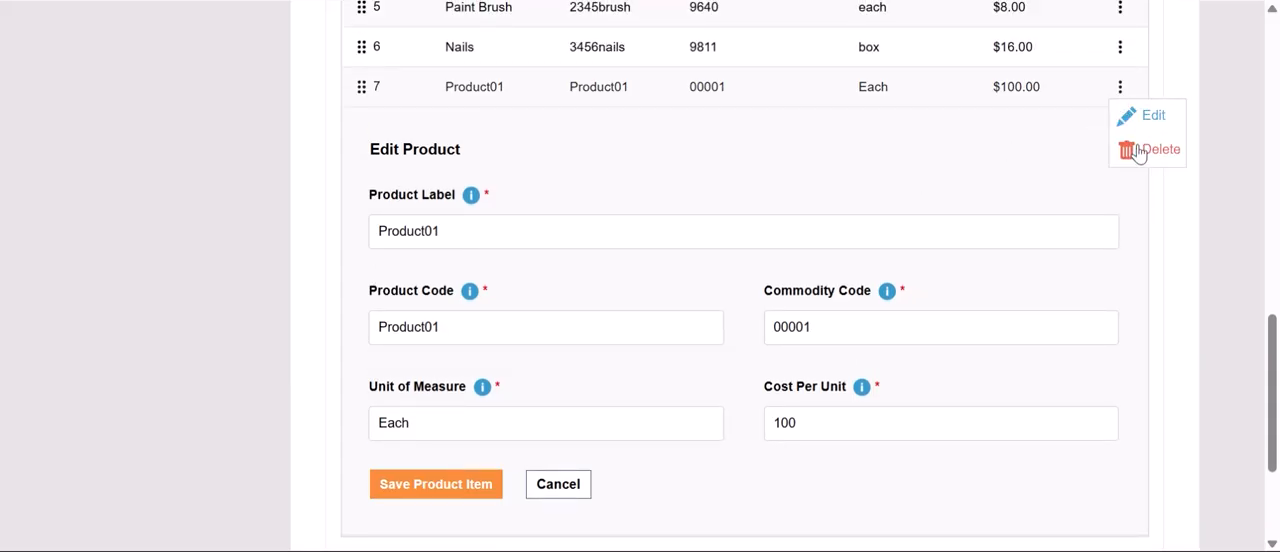
# Choose Delete for Product01, then cancel the confirmation so it stays in the list
pyautogui.click(1164, 148)
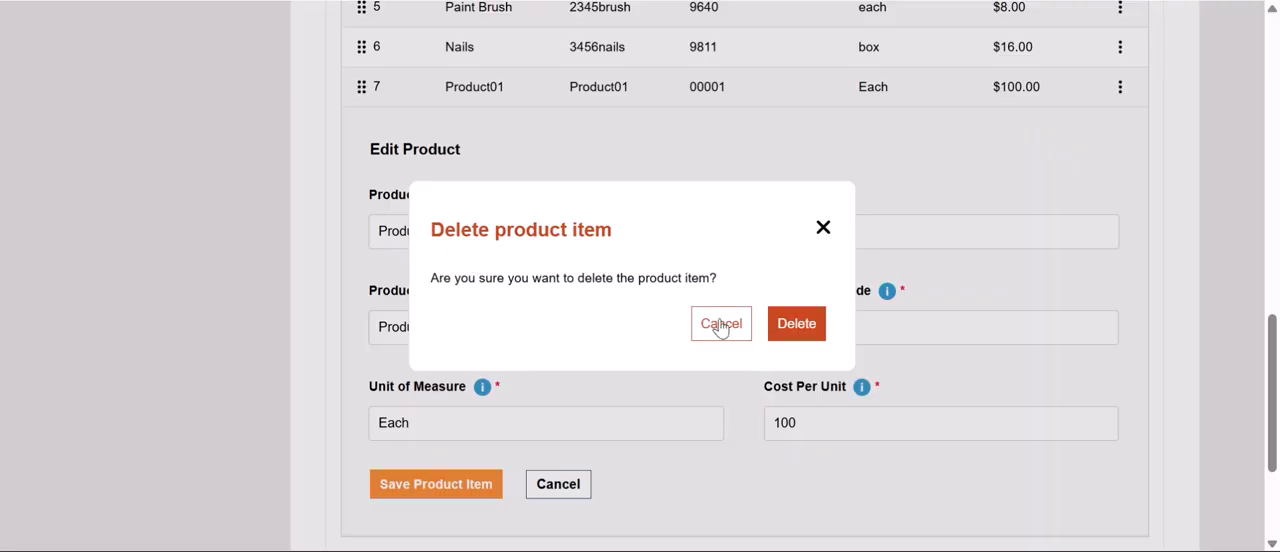
pyautogui.moveTo(720, 324)
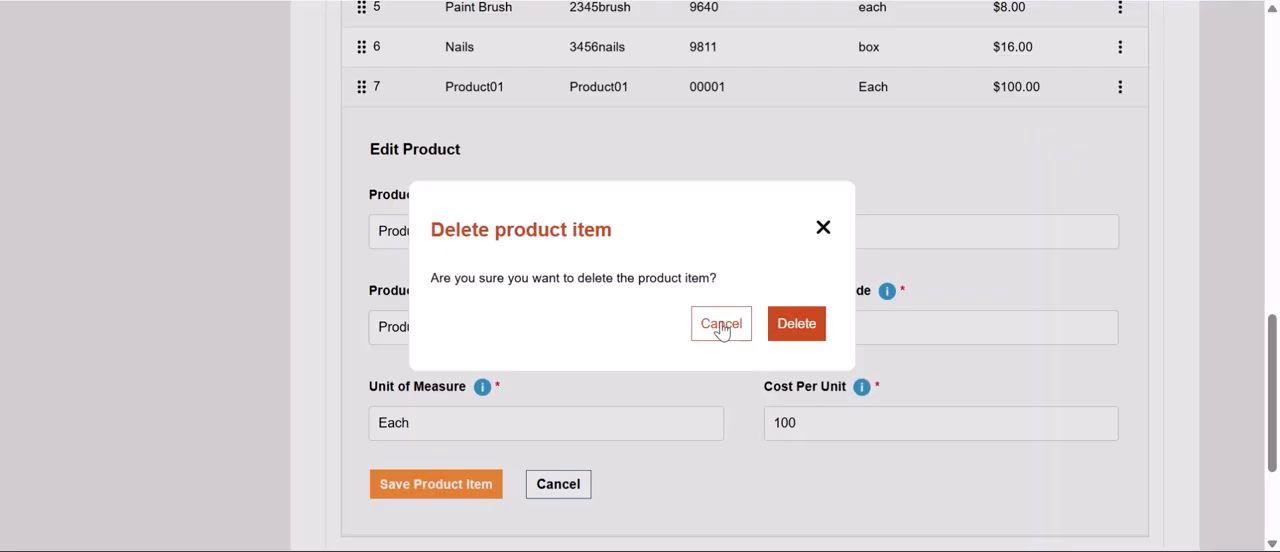
pyautogui.click(720, 324)
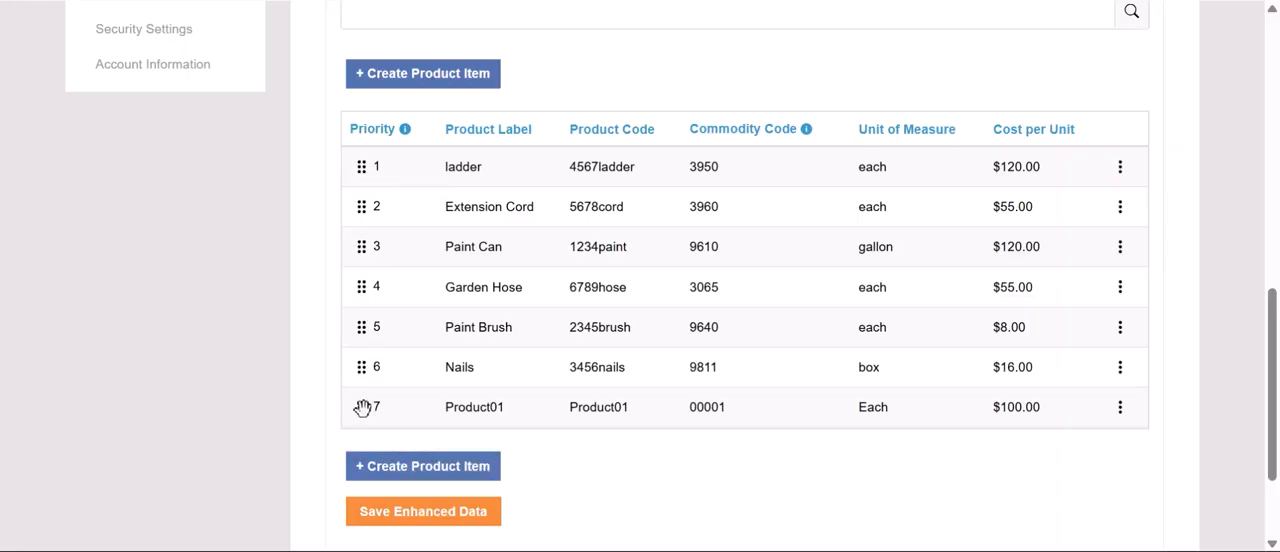
# Drag Product01 up to priority 2, right after ladder and ahead of Extension Cord
pyautogui.moveTo(362, 408); pyautogui.dragTo(362, 260)
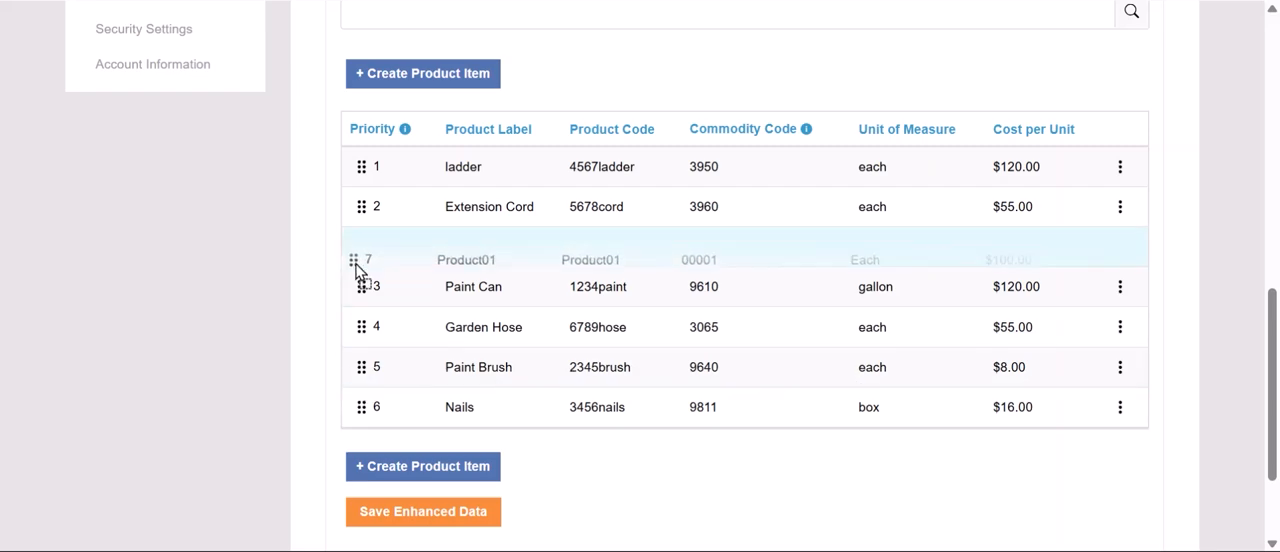
pyautogui.moveTo(356, 260); pyautogui.dragTo(356, 206)
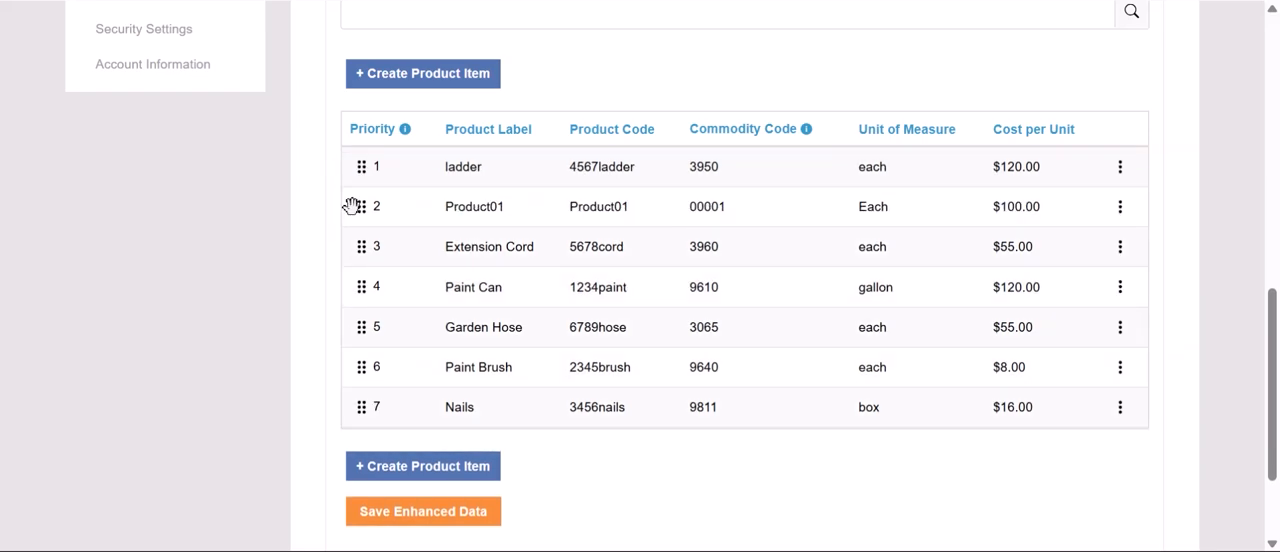
pyautogui.moveTo(796, 164)
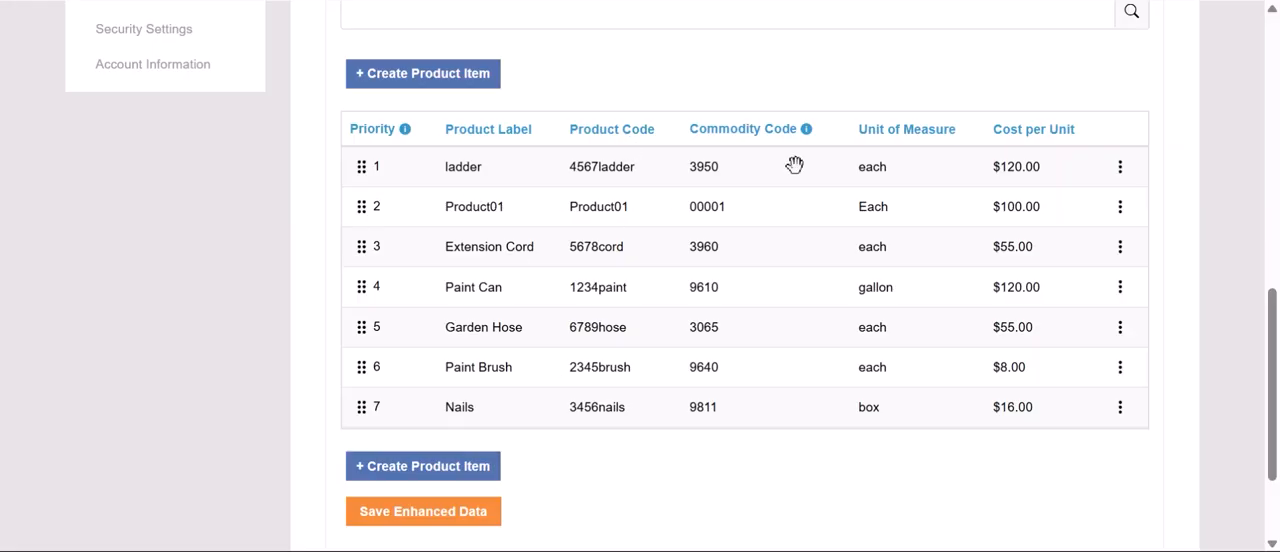
pyautogui.moveTo(564, 398)
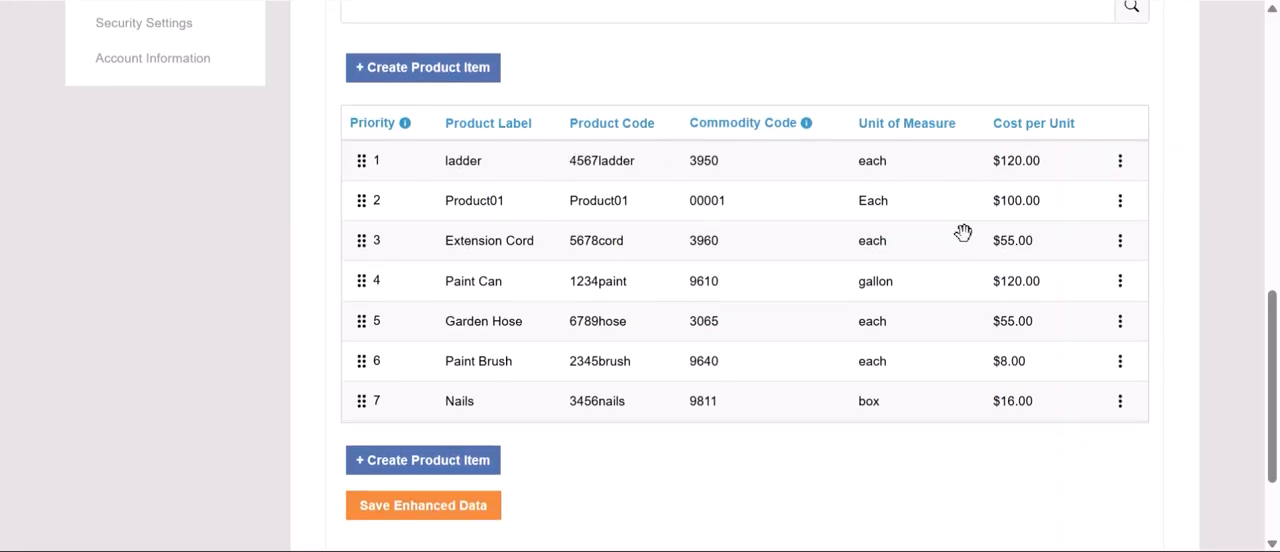
# Save Enhanced Data so the new product priority order is confirmed as updated
pyautogui.scroll(-3)
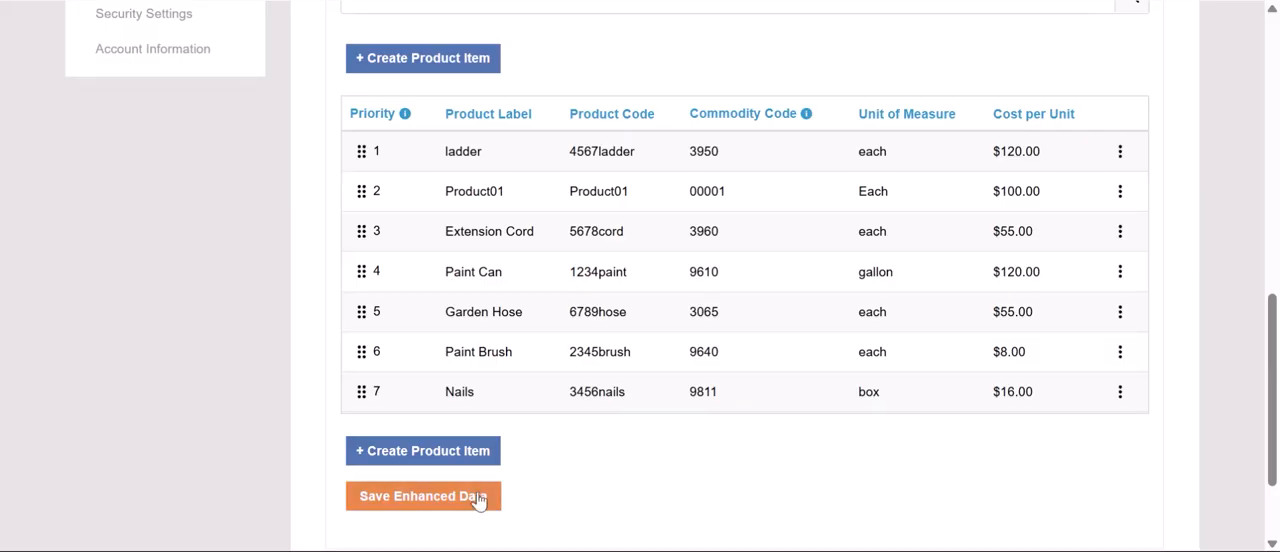
pyautogui.click(422, 496)
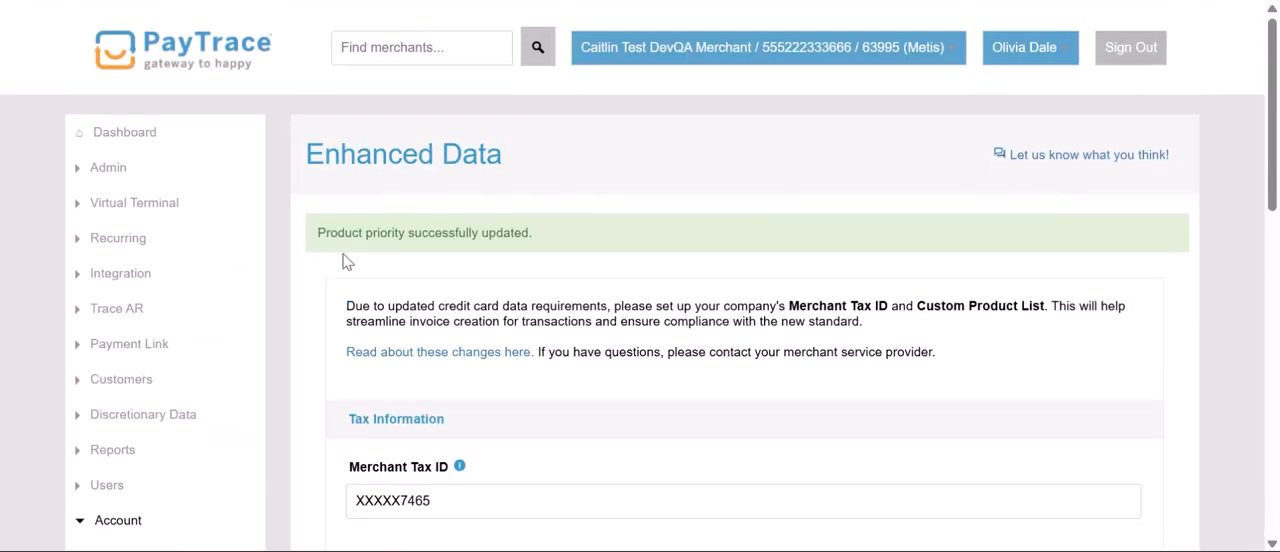
pyautogui.moveTo(532, 236)
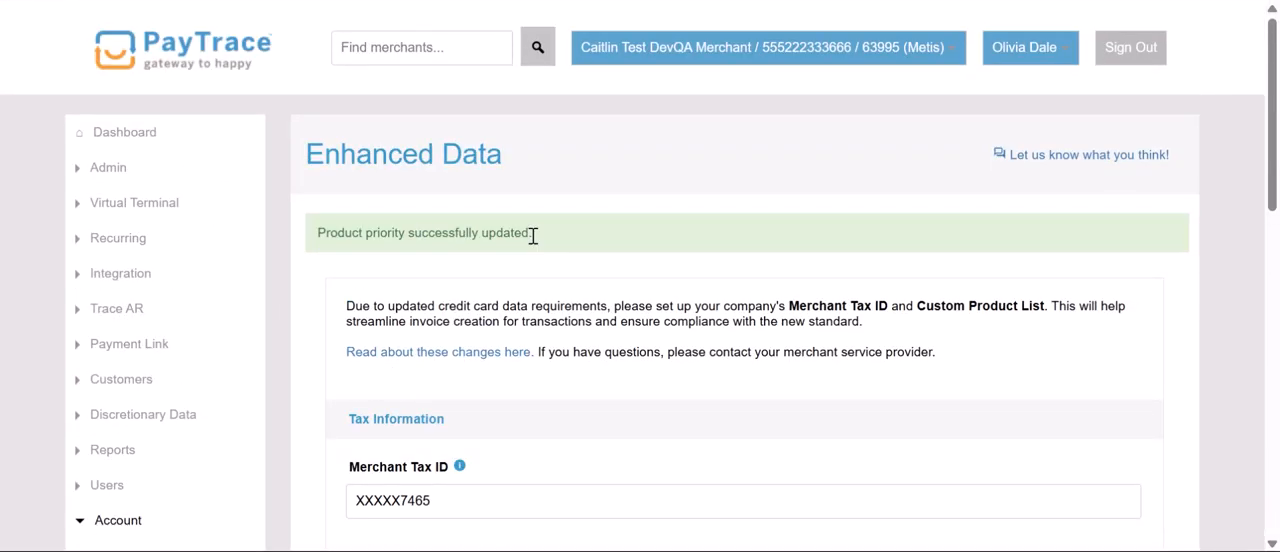